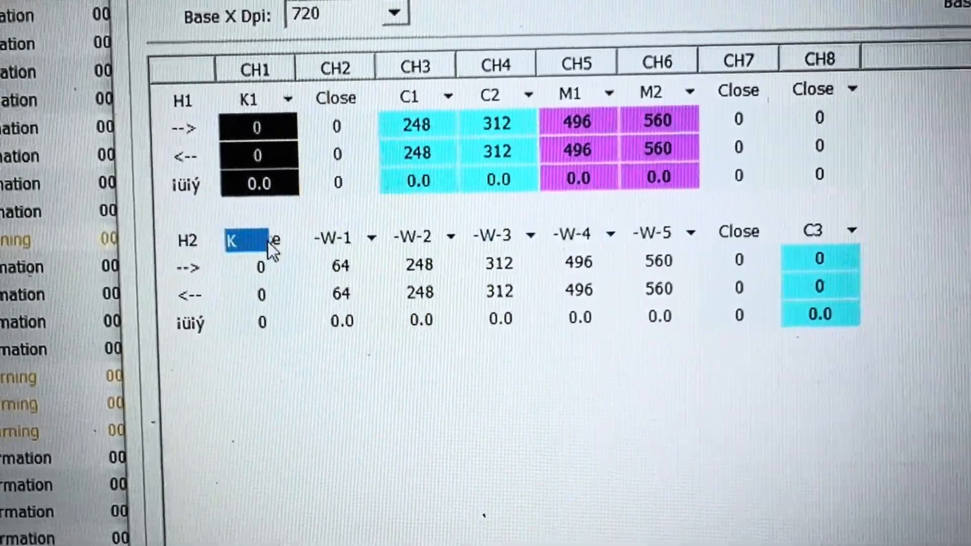
Set head H2's CH1 ink to Close in the base color table
click(273, 242)
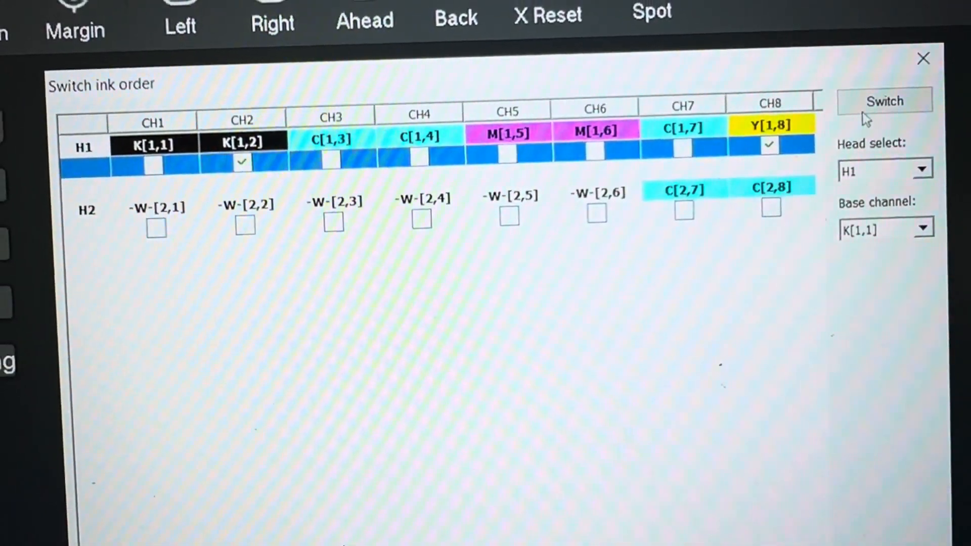
Swap head H1's CH2 and CH8 inks to yellow and black
click(885, 101)
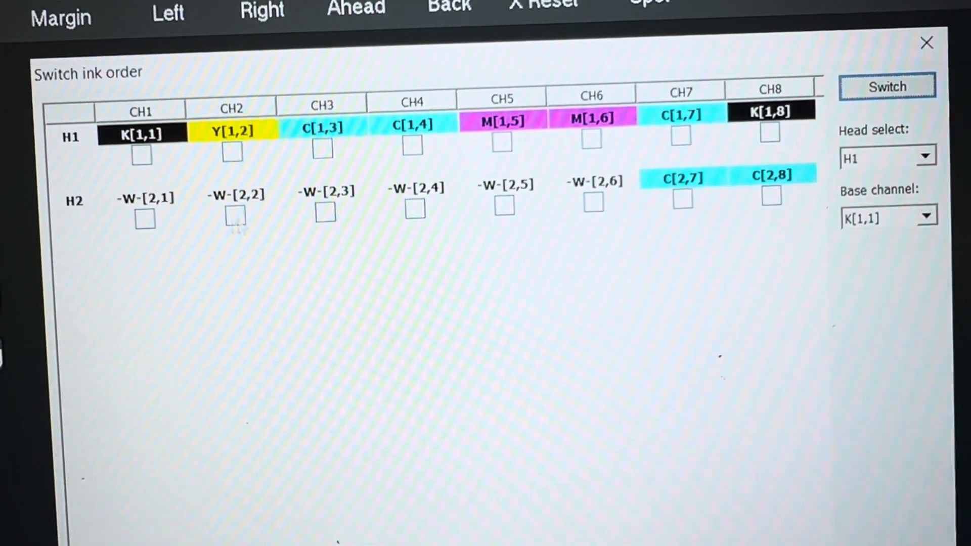
click(145, 220)
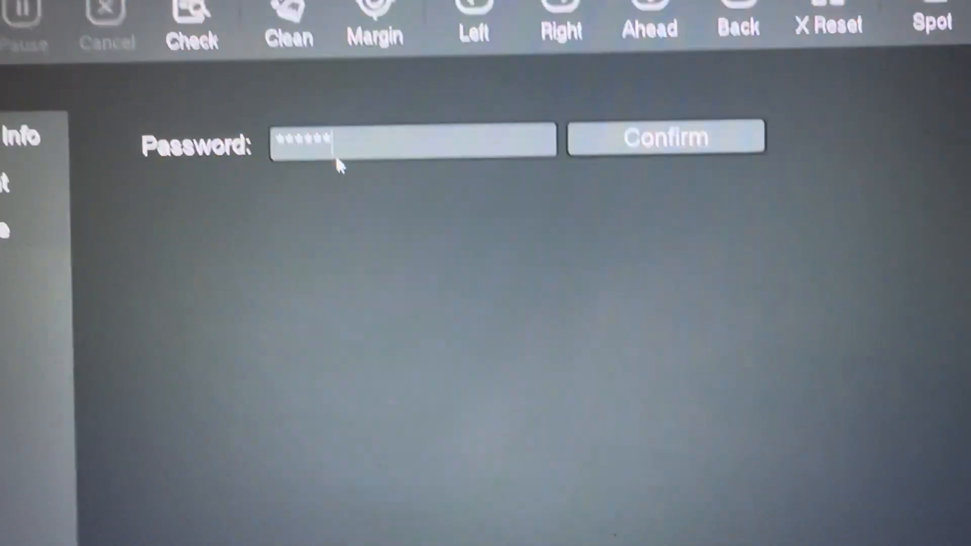
Confirm the password and view the base color table with CH2 on Y1
click(667, 137)
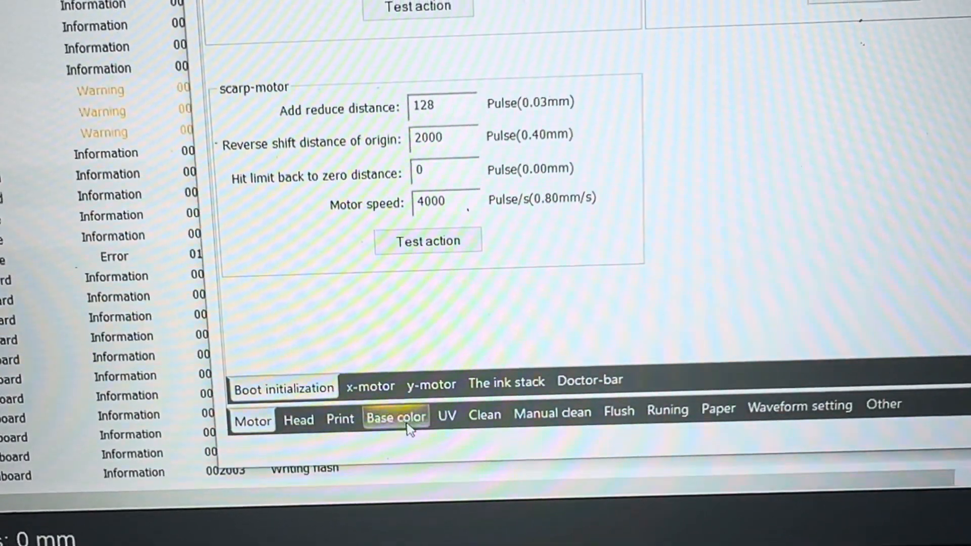
click(395, 417)
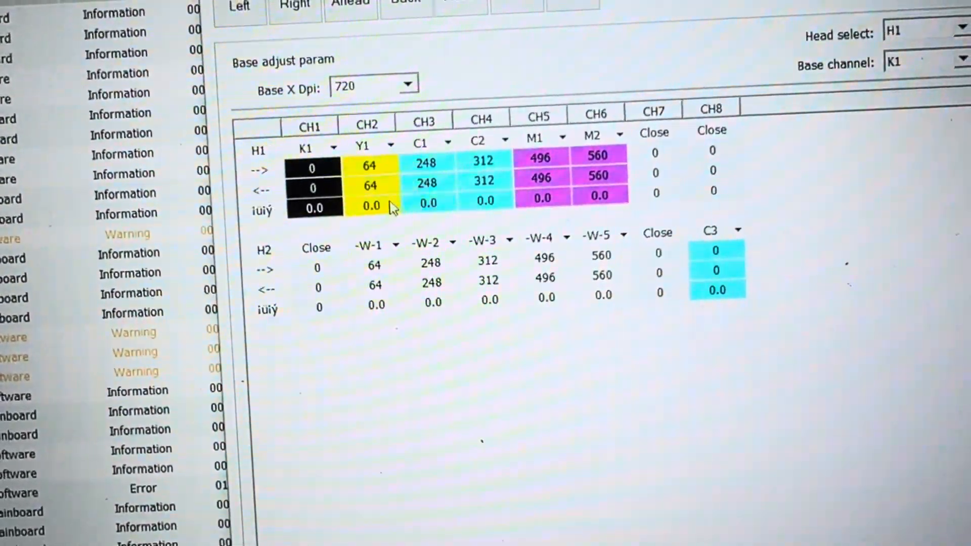